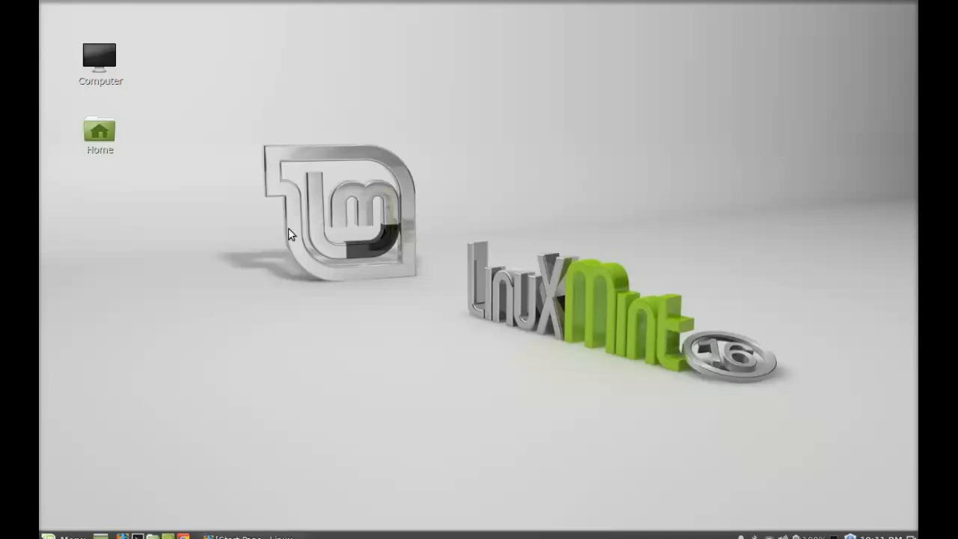
Run sudo apt-get install python-gpgme in a new Terminal to install the package
left_click(67, 536)
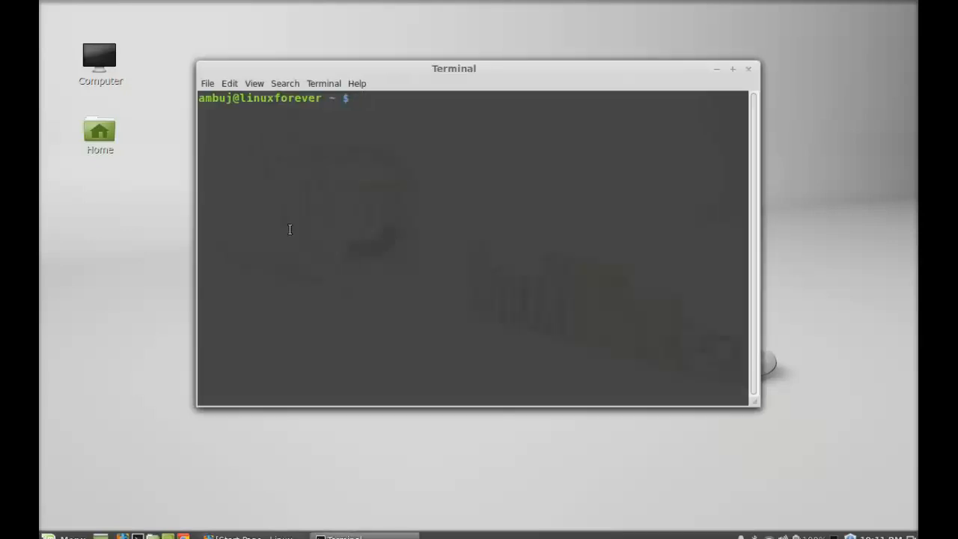
type("sudo apt-")
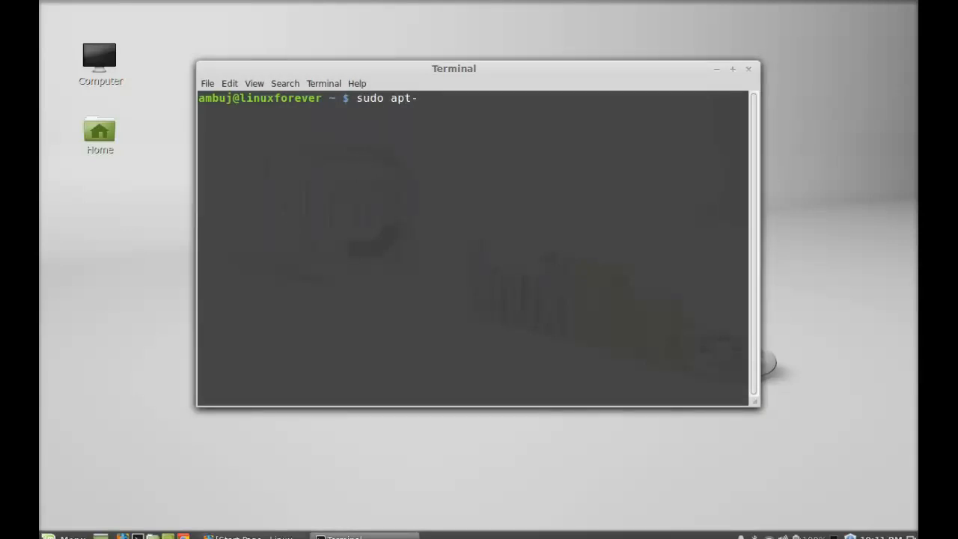
type("get insta")
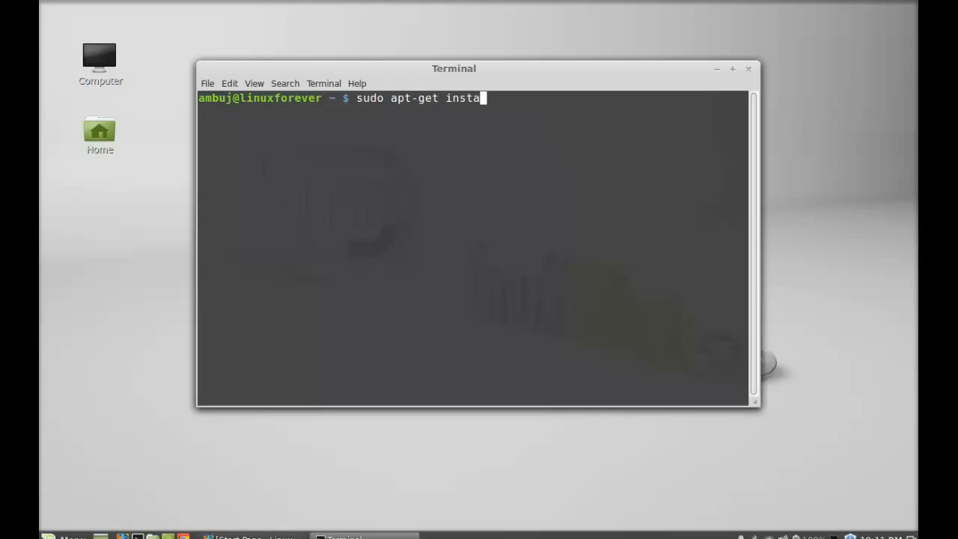
type("ll python")
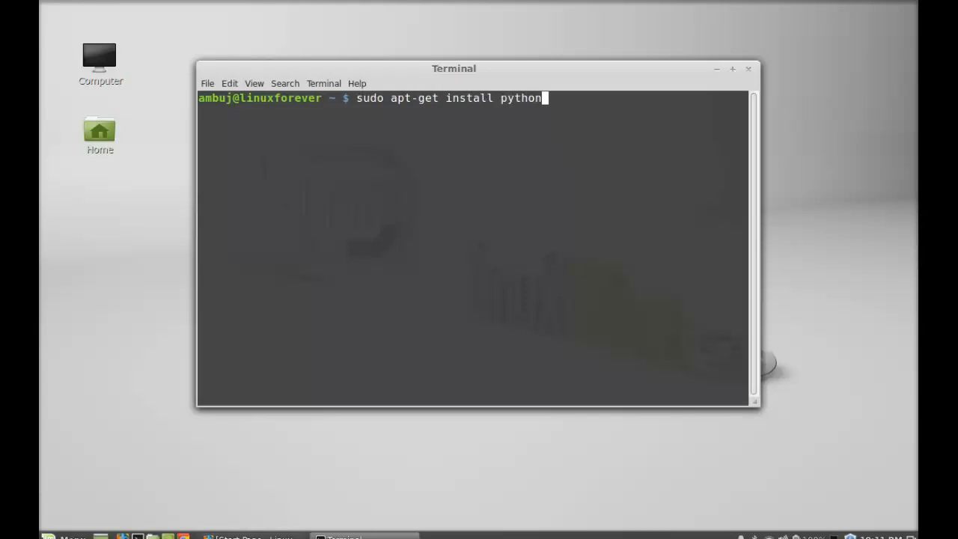
type("-")
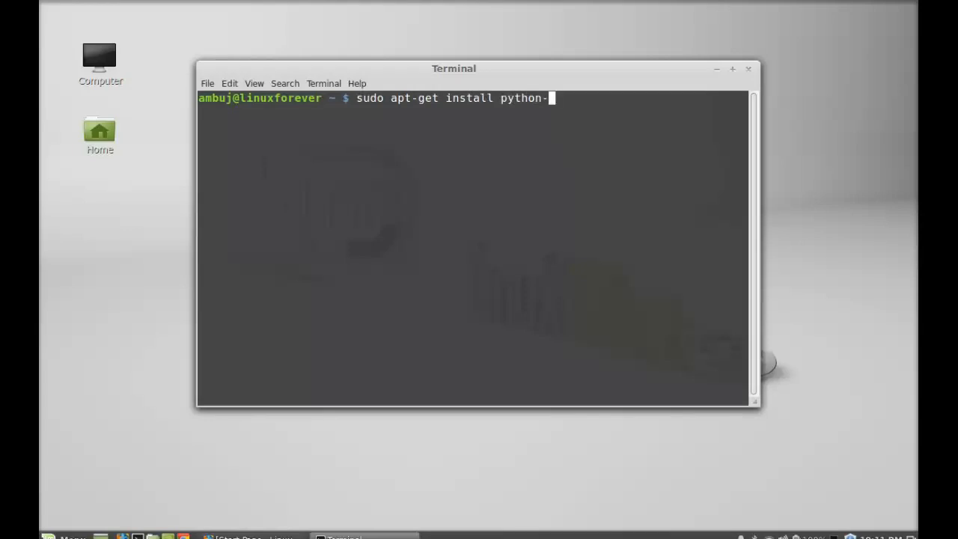
type("gpgme")
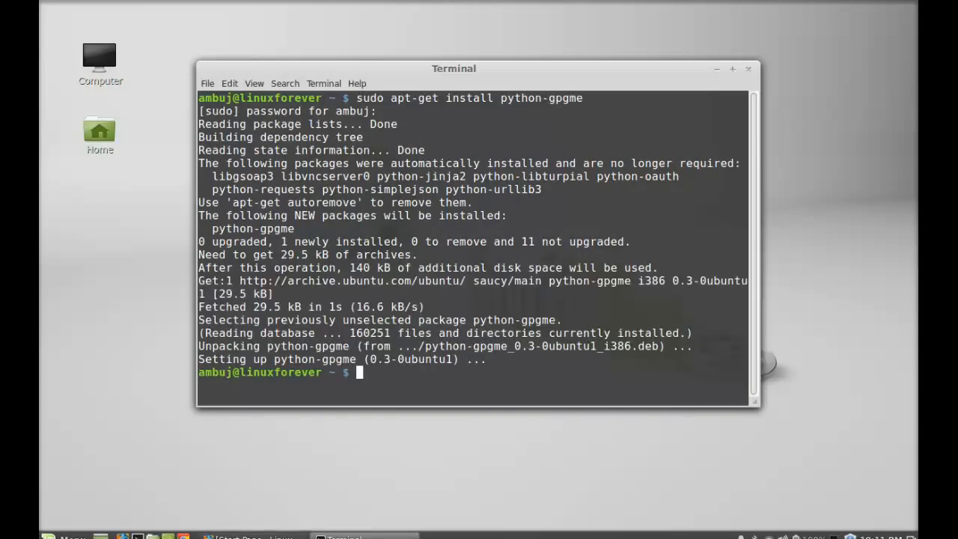
mouse_move(788, 81)
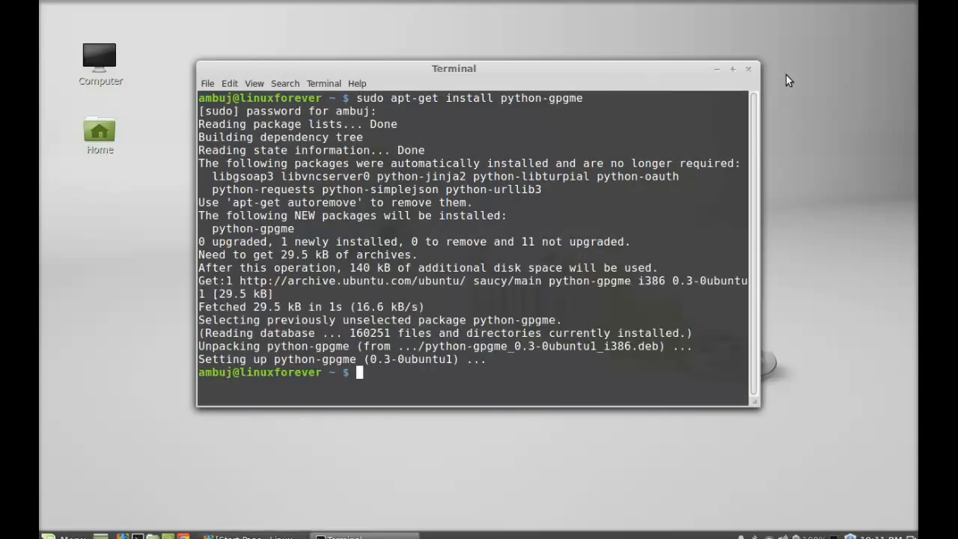
left_click(747, 68)
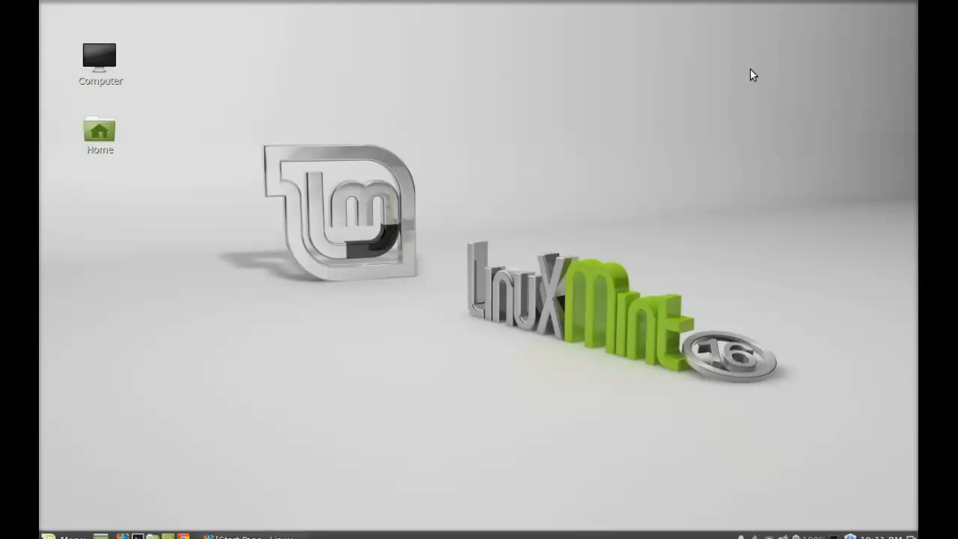
mouse_move(360, 377)
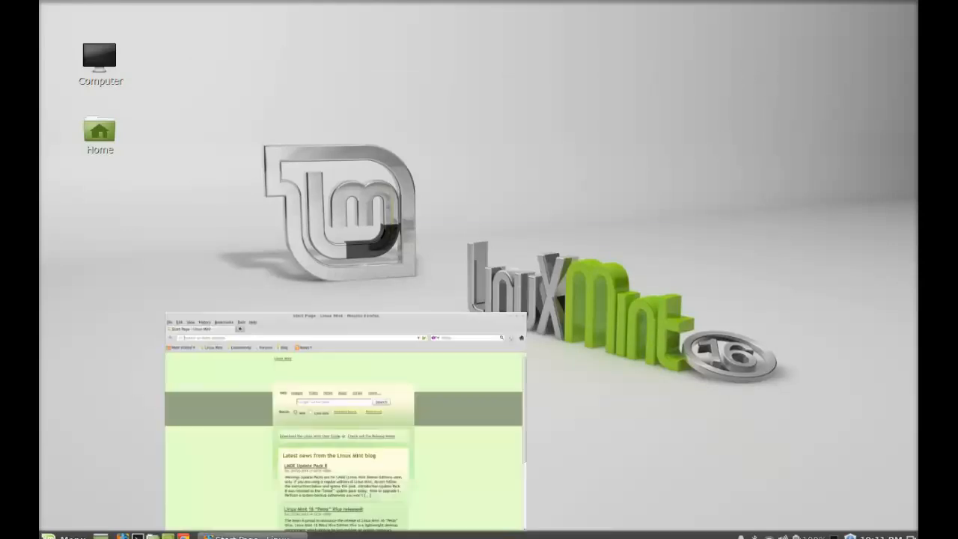
double_click(327, 315)
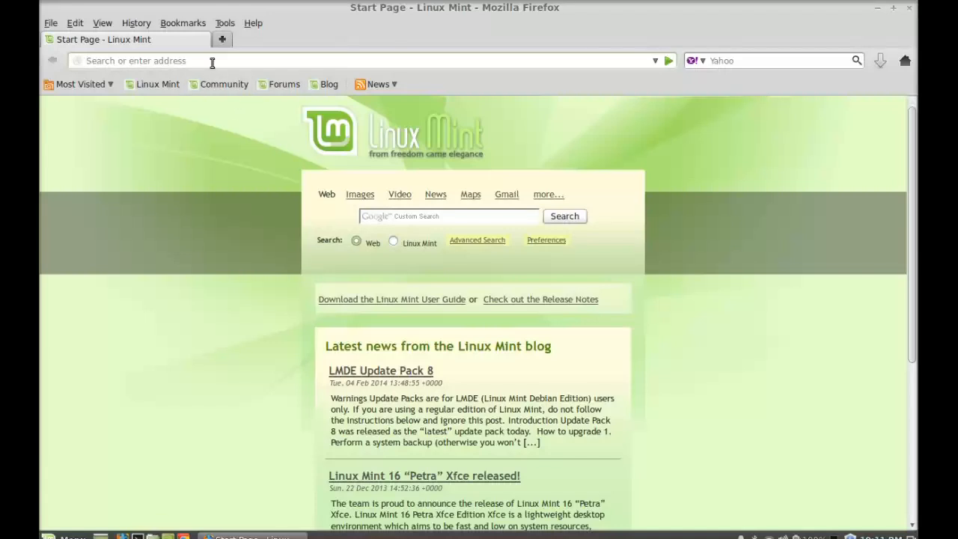
type("drop")
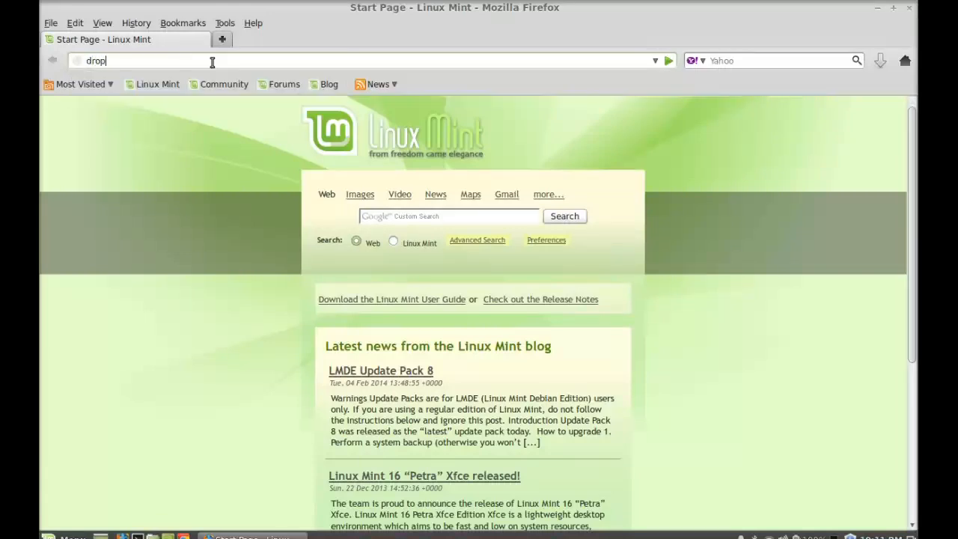
type("box.com")
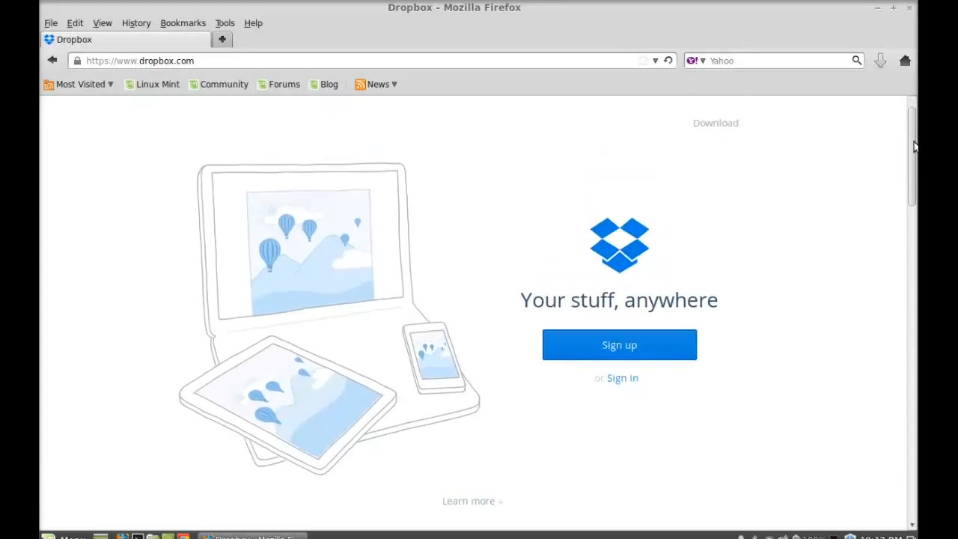
mouse_move(607, 345)
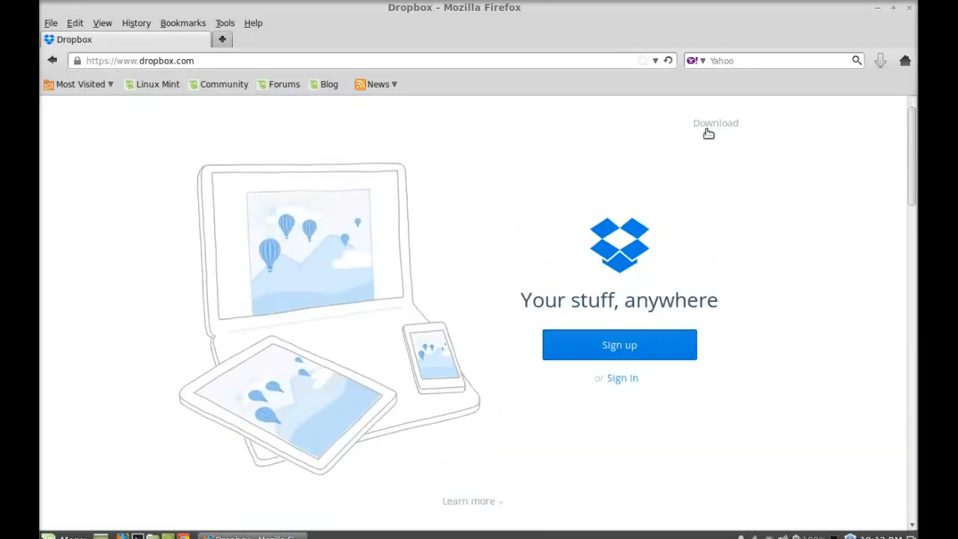
Download the 32-bit Debian package dropbox_1.6.0_i386.deb and check it in the Downloads panel
left_click(716, 123)
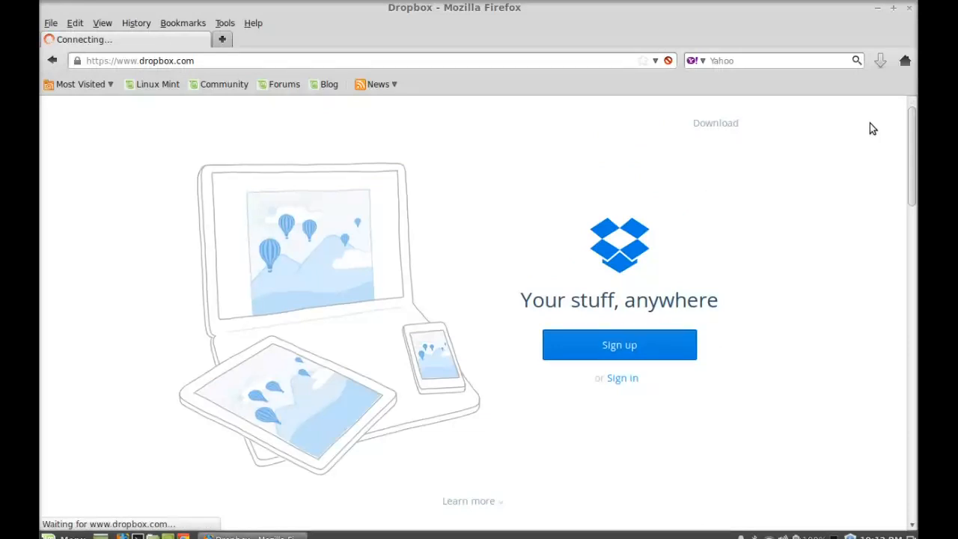
left_click(715, 123)
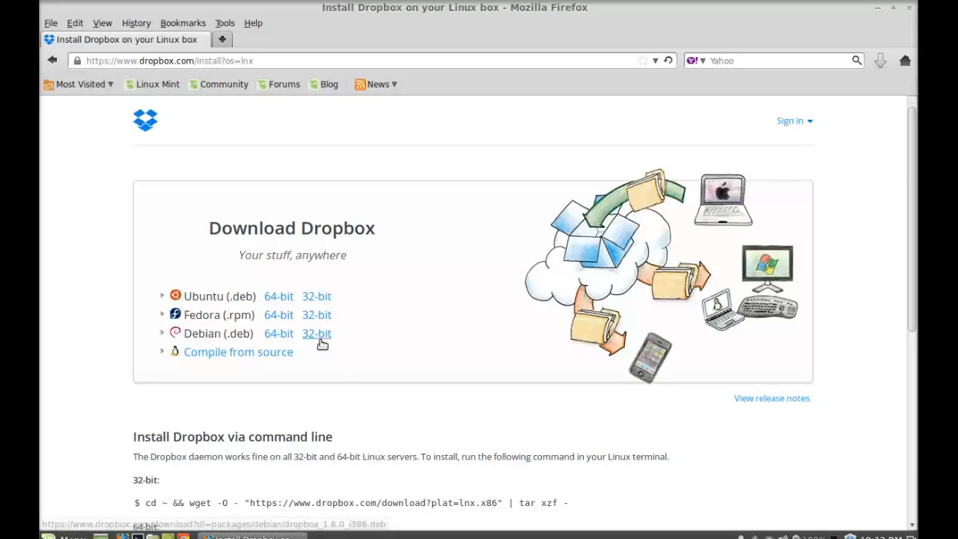
left_click(316, 332)
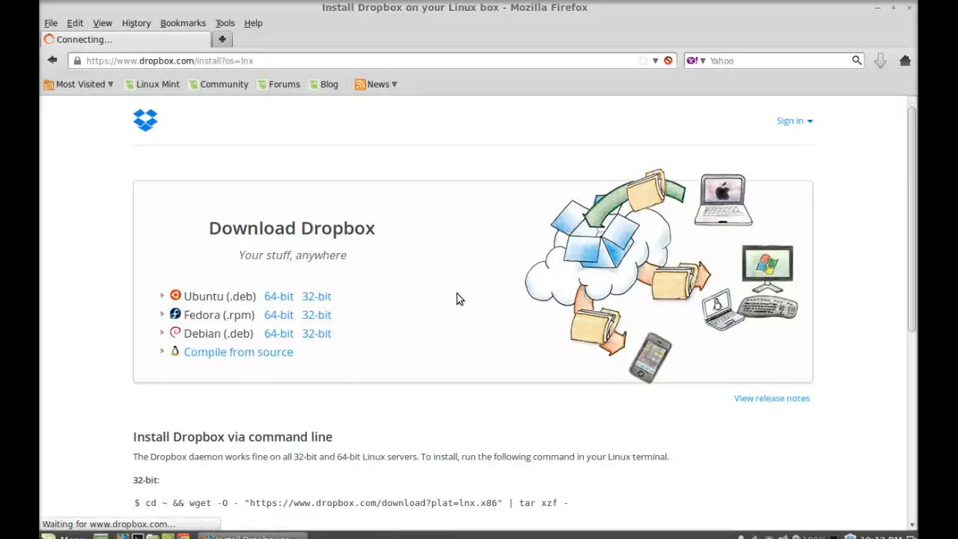
left_click(316, 296)
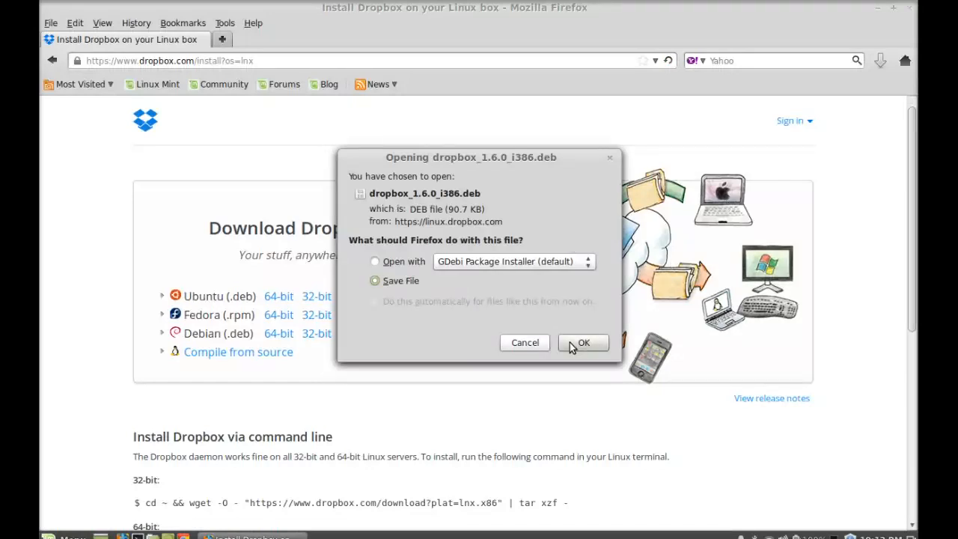
left_click(584, 342)
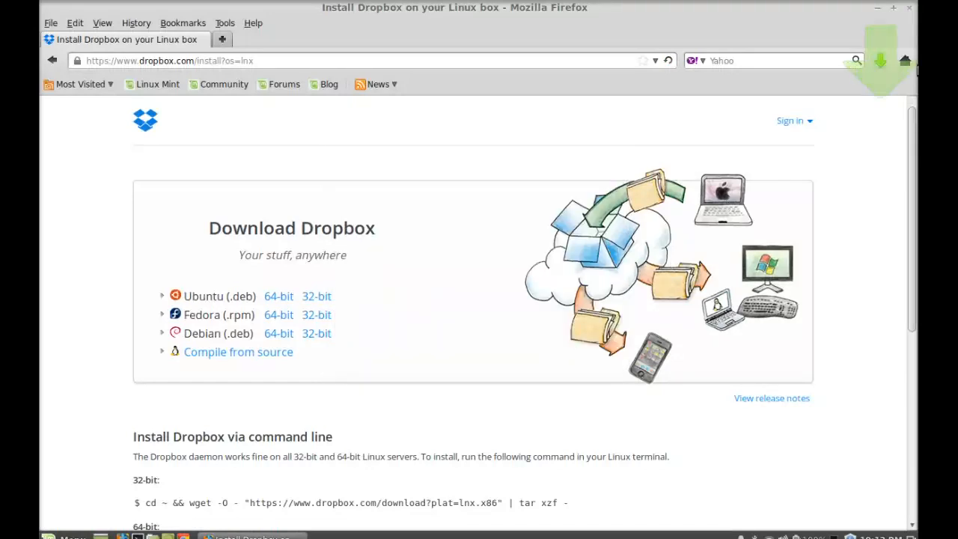
left_click(881, 60)
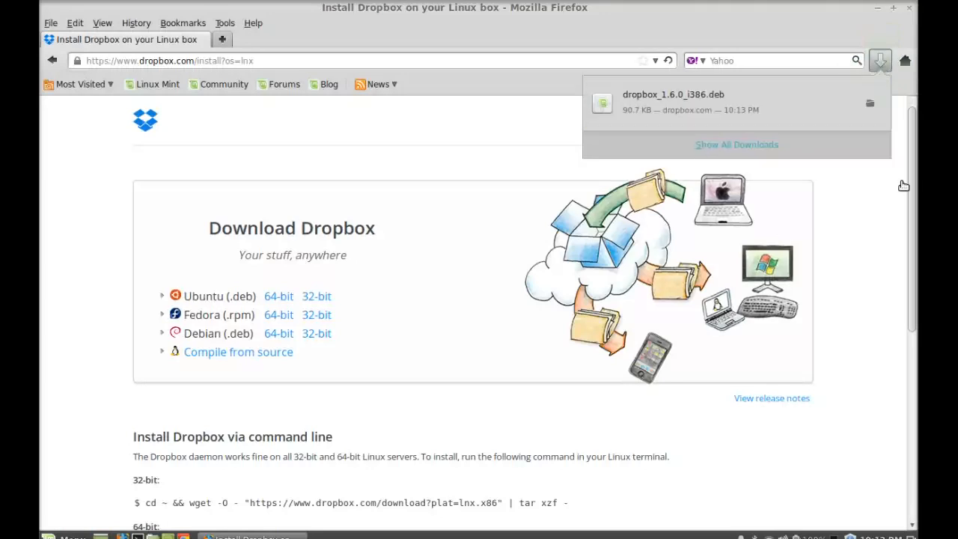
mouse_move(913, 13)
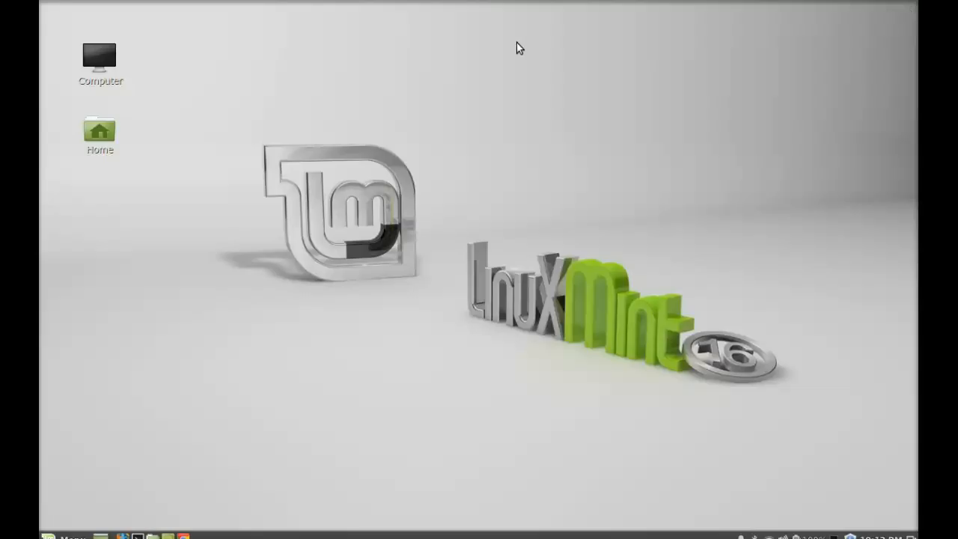
Open dropbox_1.6.0_i386.deb from Downloads with GDebi Package Installer
double_click(99, 129)
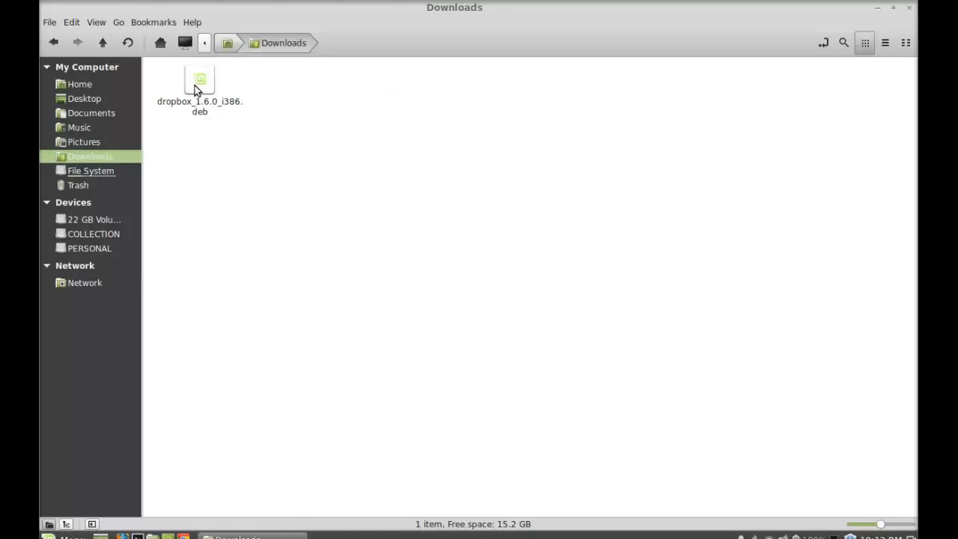
left_click(199, 82)
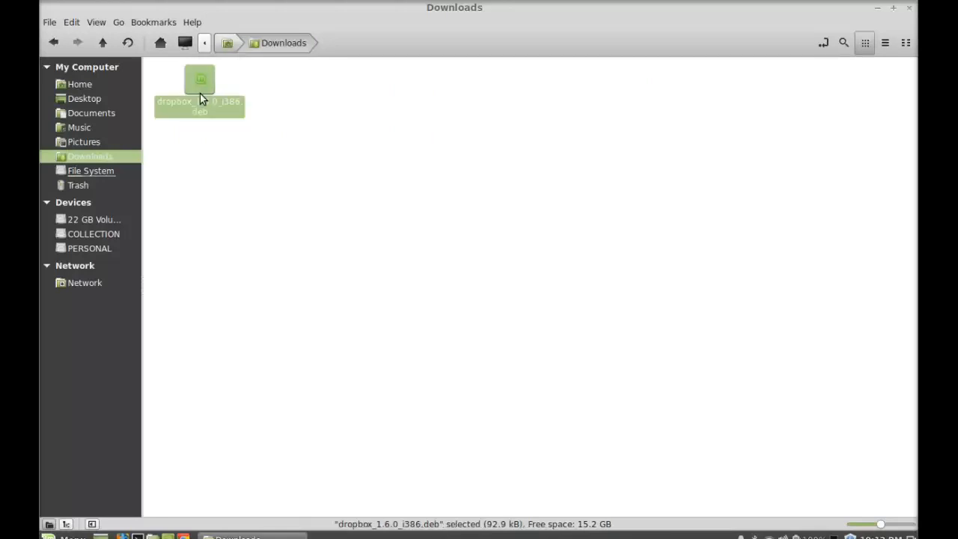
right_click(199, 105)
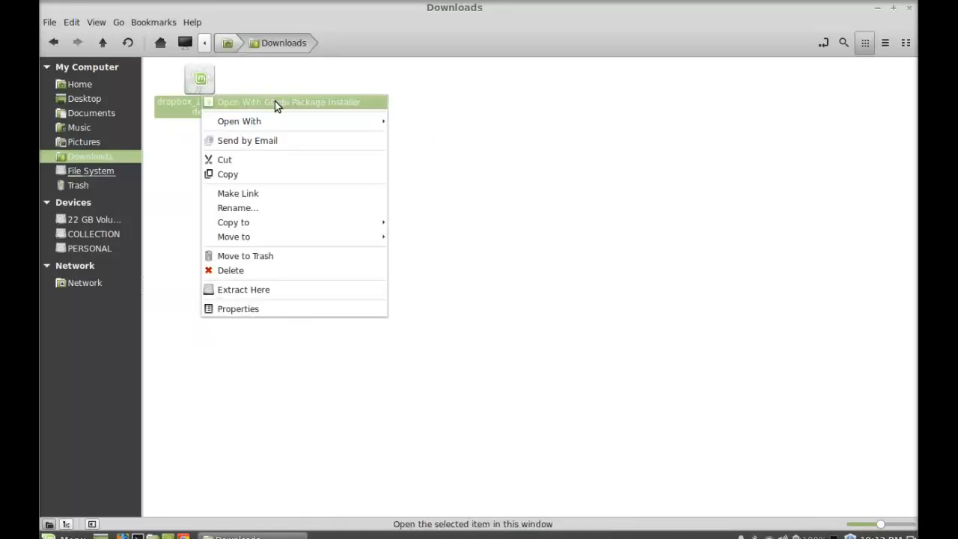
left_click(289, 101)
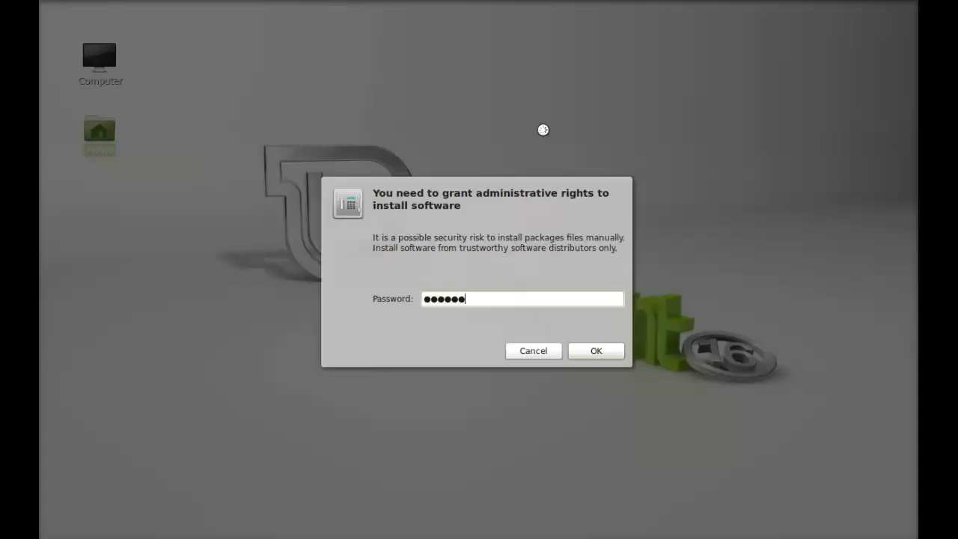
Authenticate GDebi, note Dropbox is already installed, and close the installer
type("•")
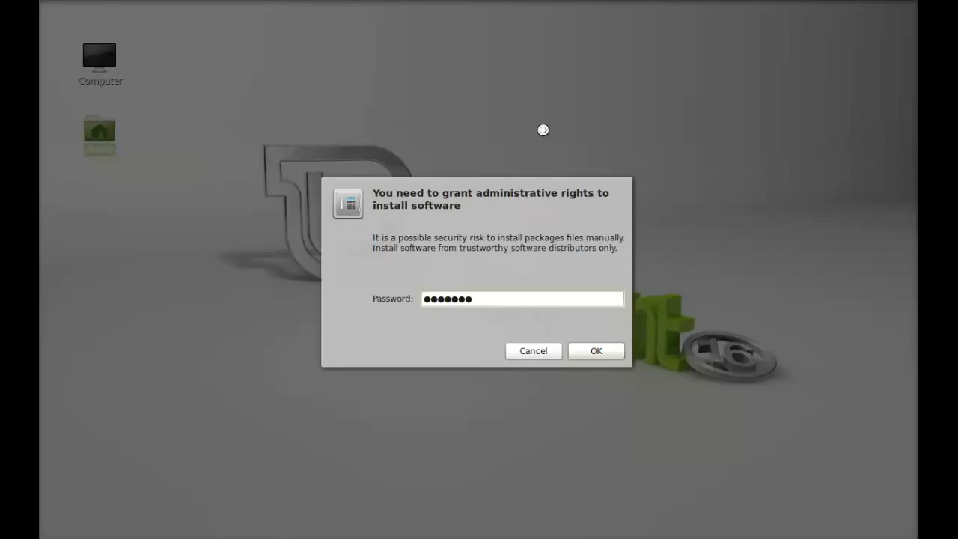
left_click(596, 351)
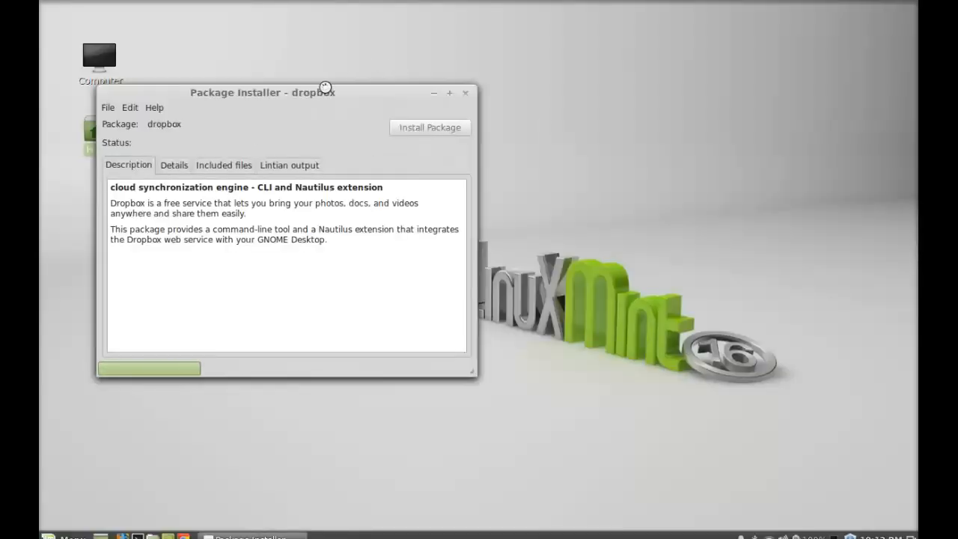
left_click(429, 127)
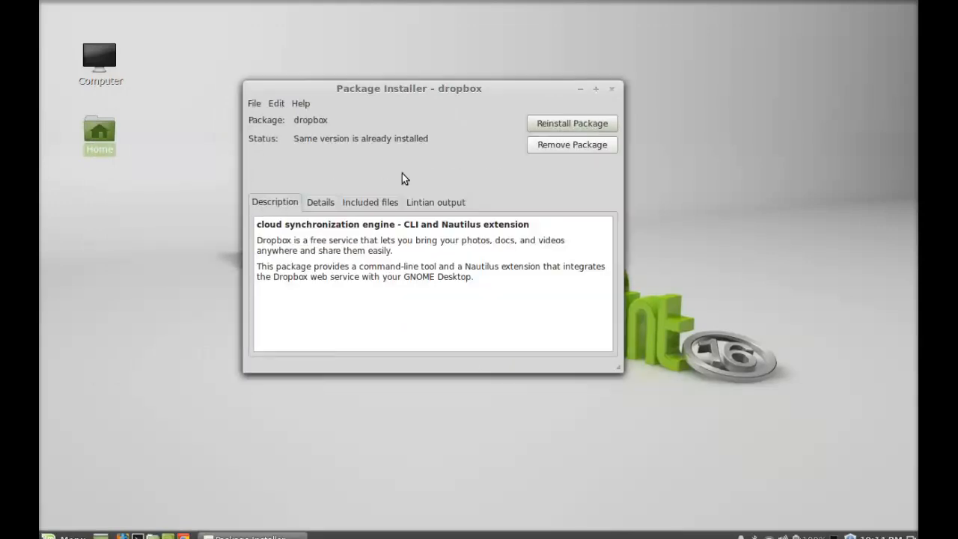
mouse_move(662, 61)
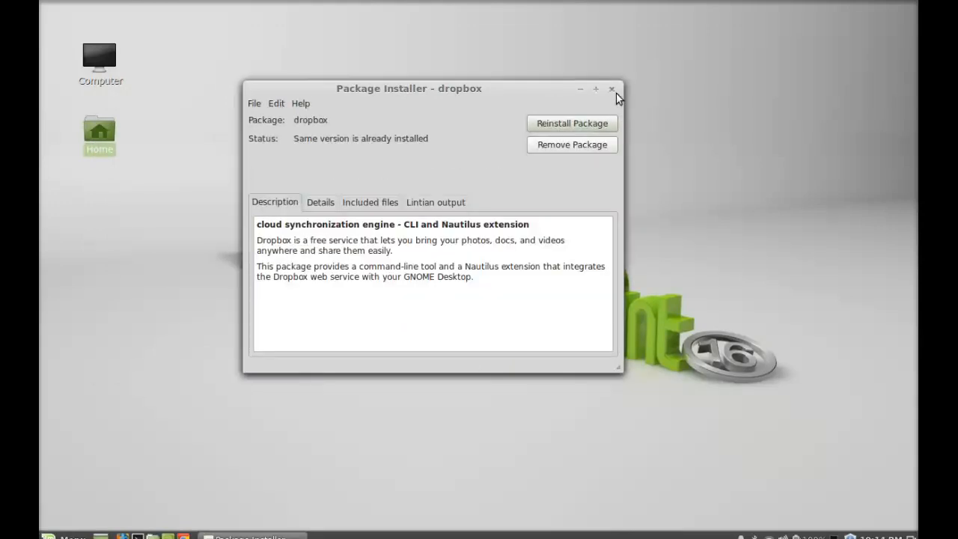
left_click(613, 88)
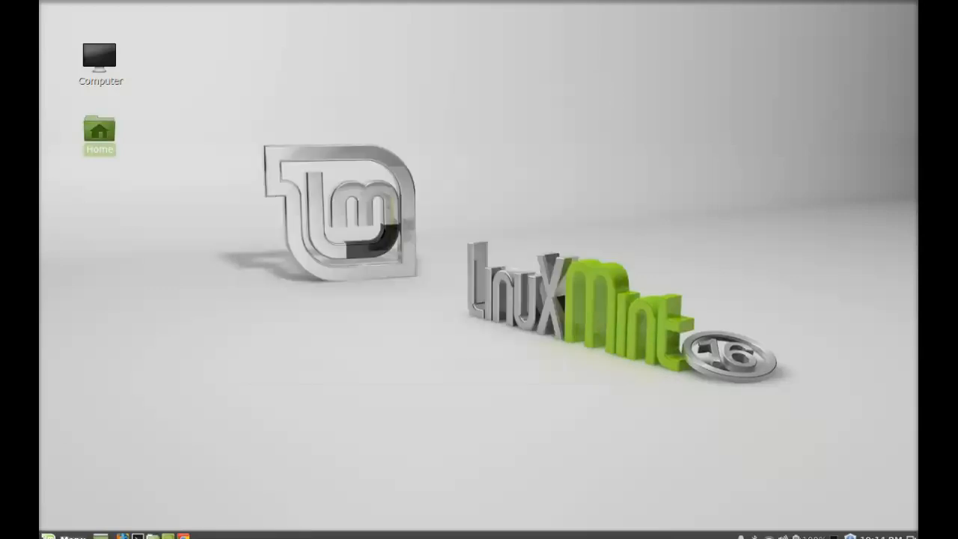
Launch Dropbox from the Menu by searching 'drop'
left_click(65, 536)
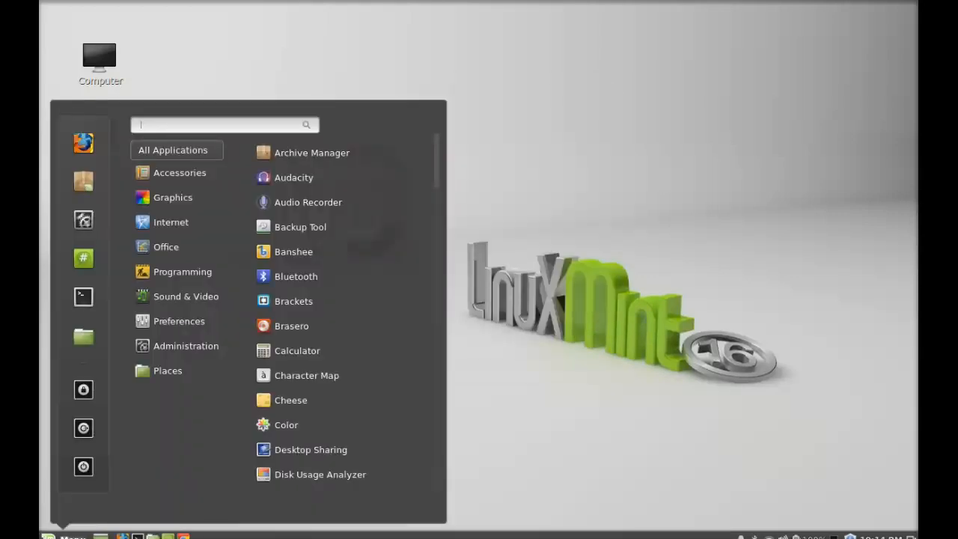
type("drop")
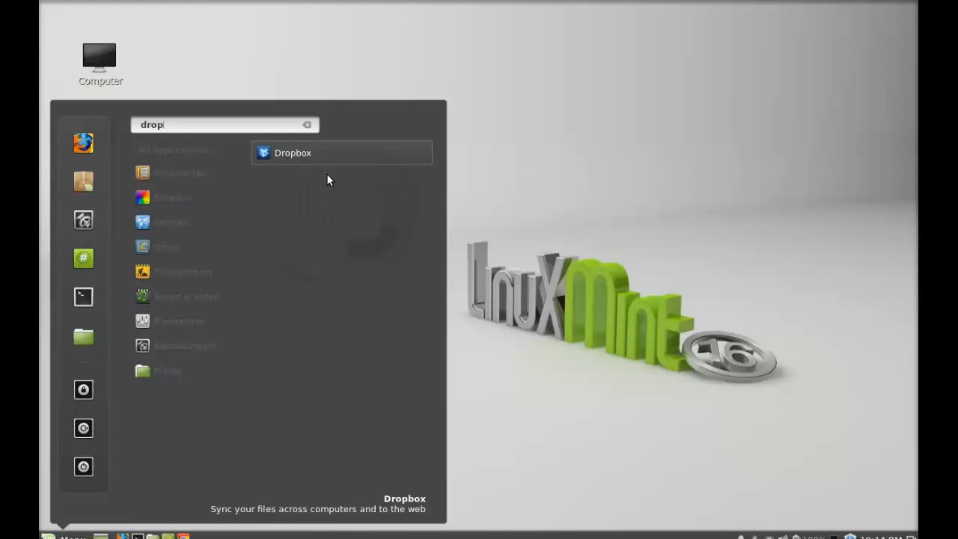
left_click(294, 153)
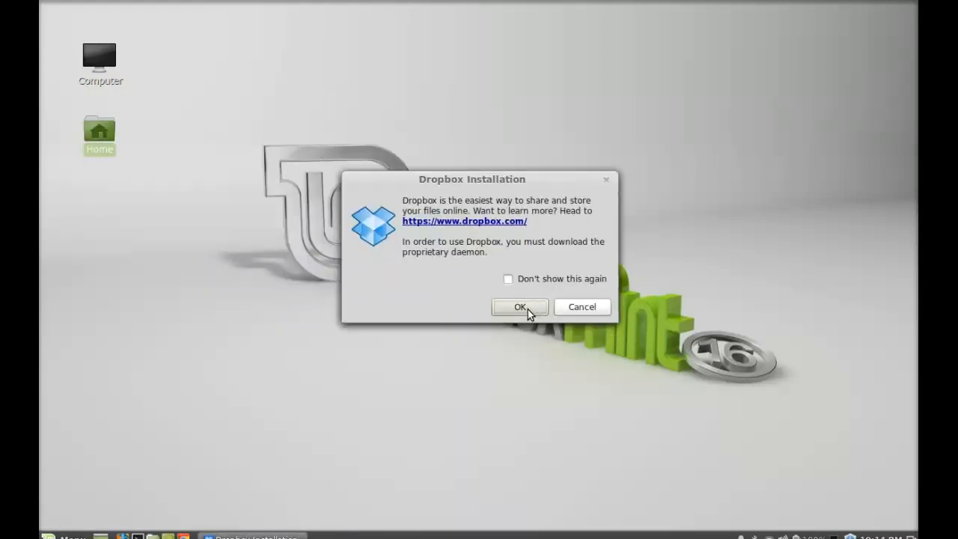
Confirm the Dropbox Installation dialog to start downloading the proprietary daemon
left_click(518, 307)
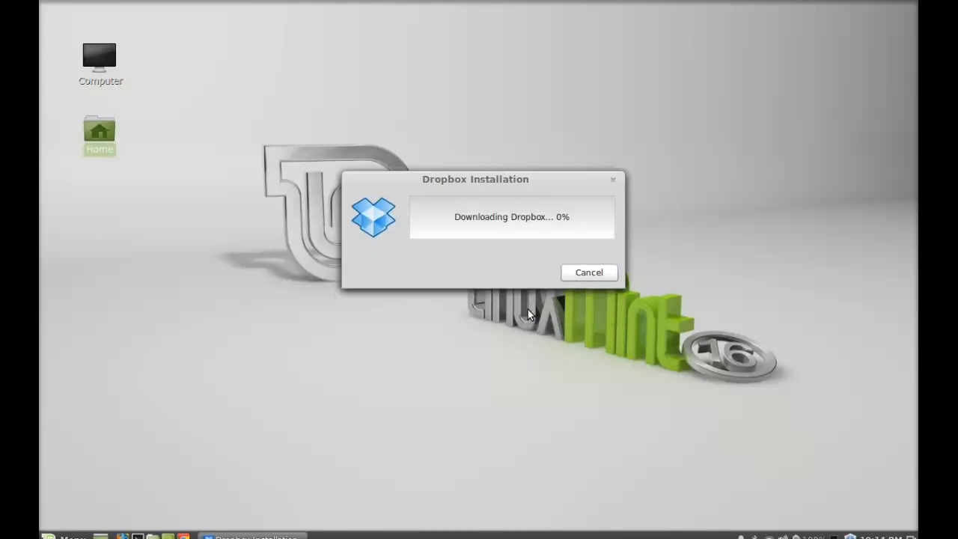
mouse_move(526, 268)
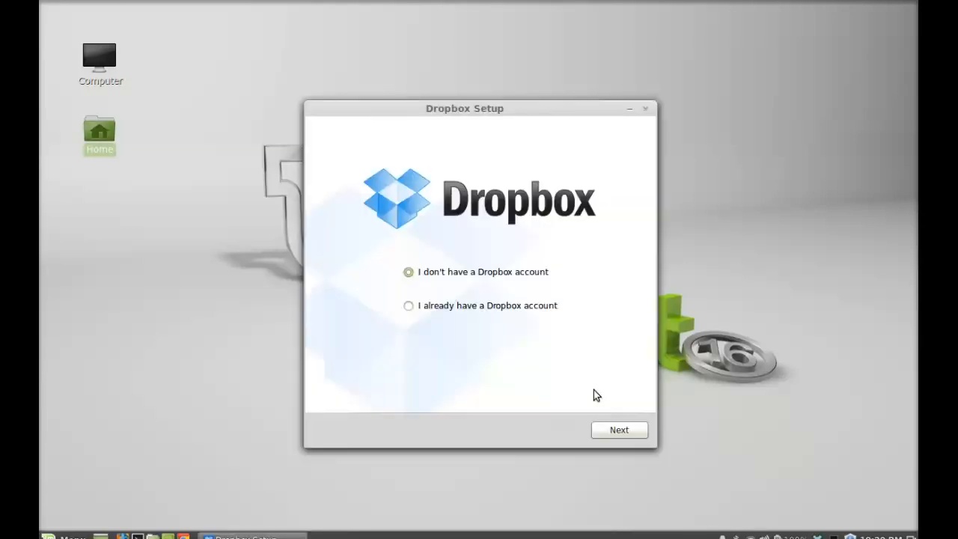
mouse_move(519, 117)
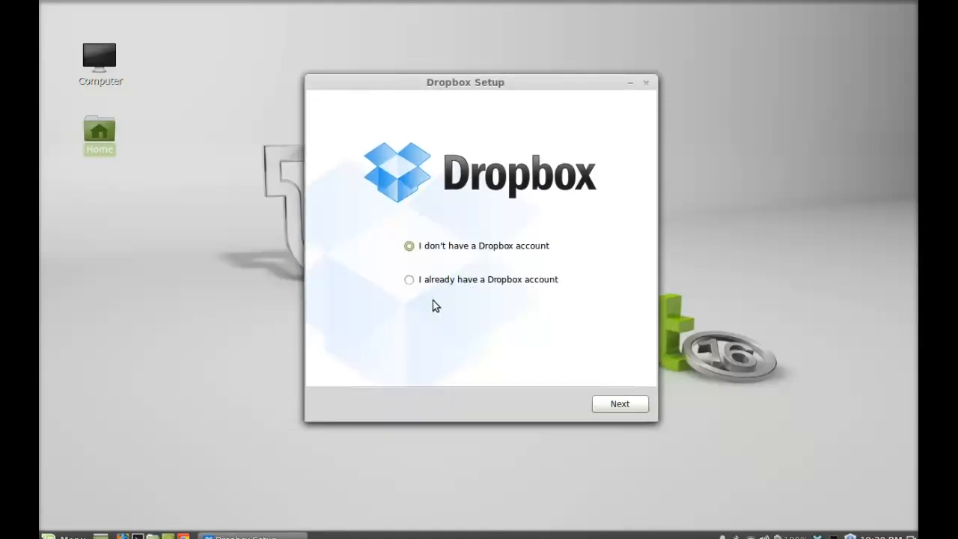
Log in with an existing Dropbox account's email and password to reach the setup type choice
left_click(411, 280)
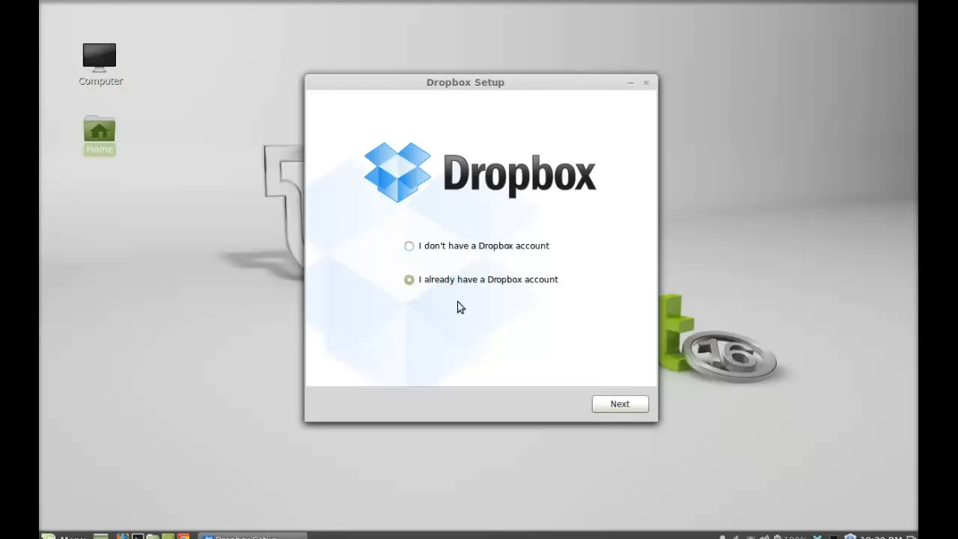
left_click(620, 404)
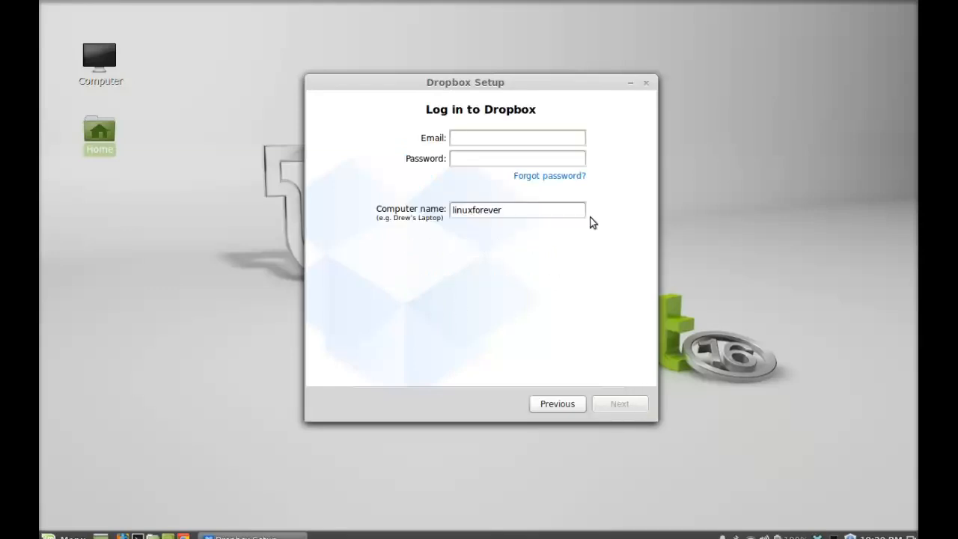
left_click(518, 138)
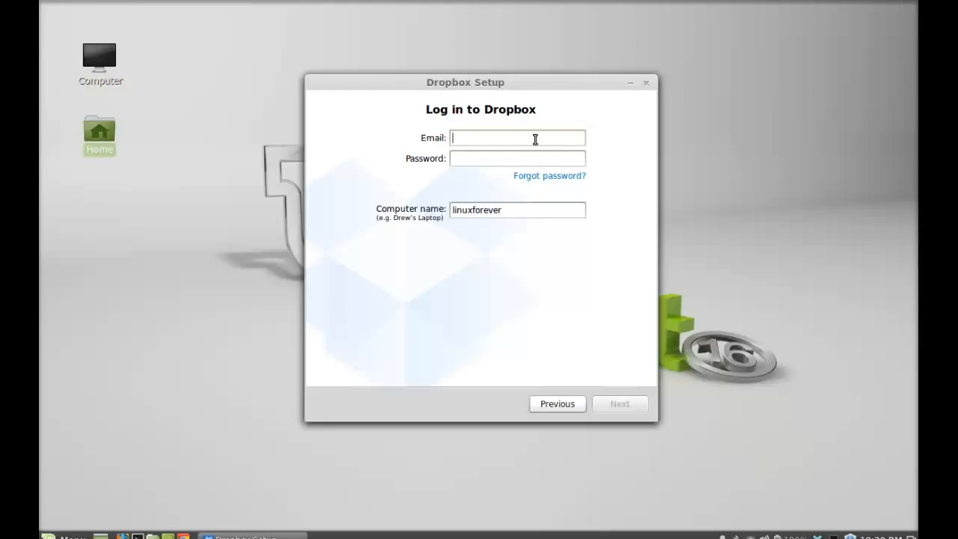
mouse_move(596, 177)
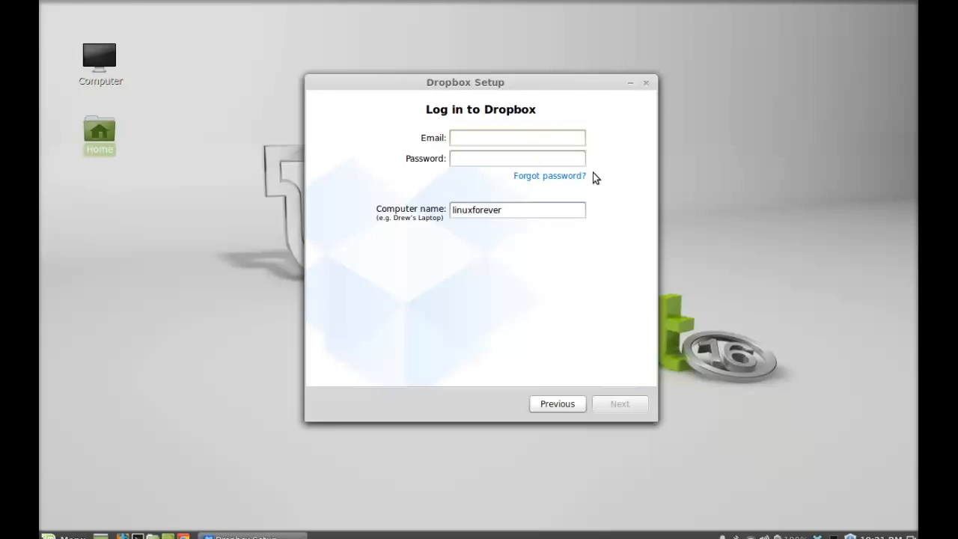
left_click(519, 138)
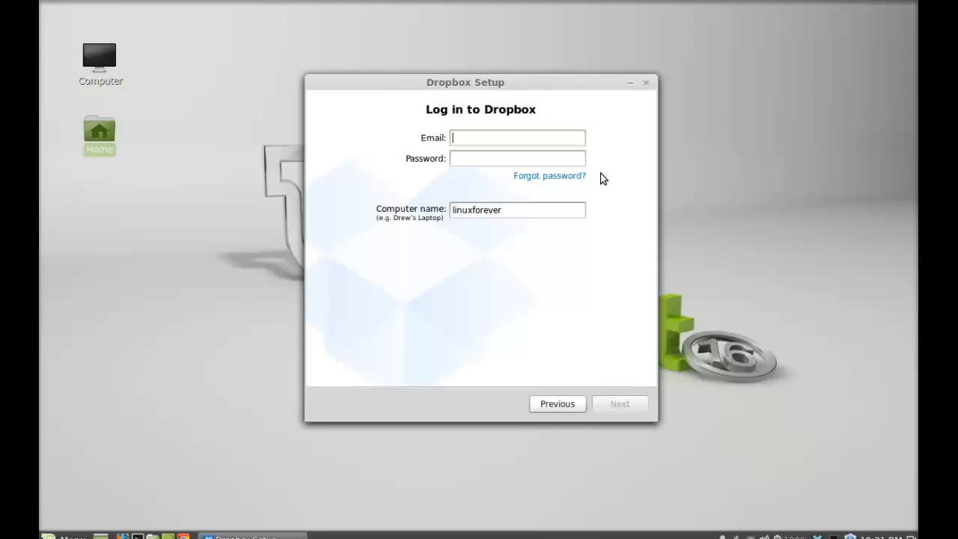
left_click(620, 404)
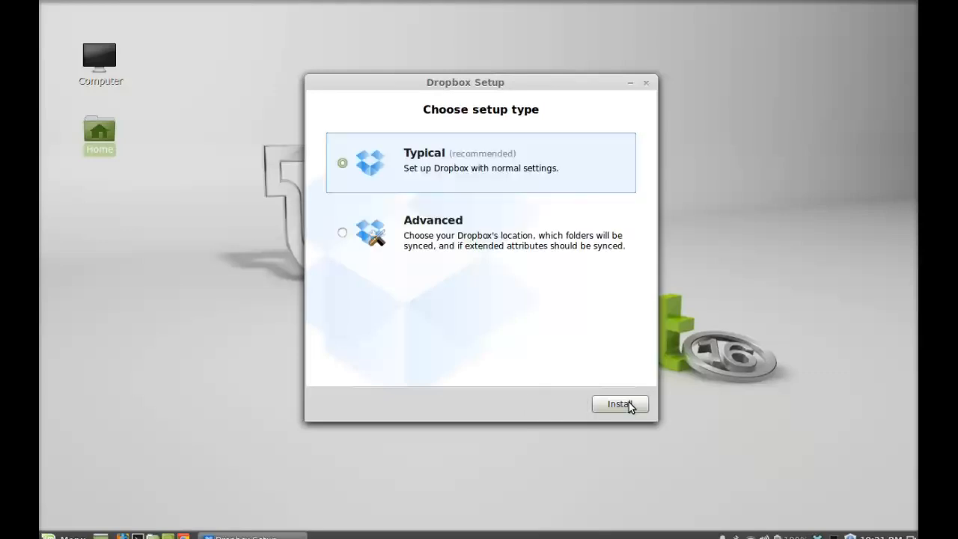
mouse_move(449, 180)
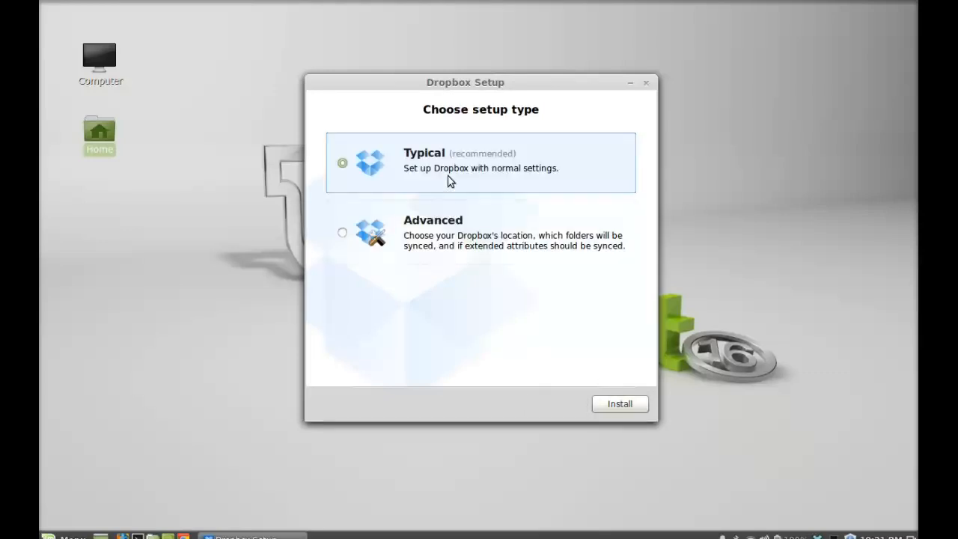
mouse_move(449, 227)
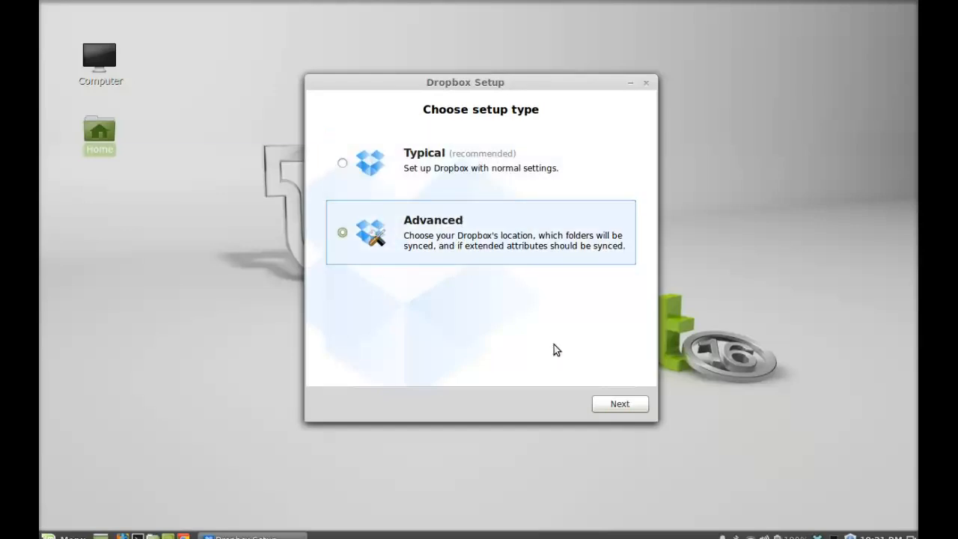
Proceed with Advanced setup keeping the Dropbox folder in the home folder, reaching Selective Sync
left_click(620, 404)
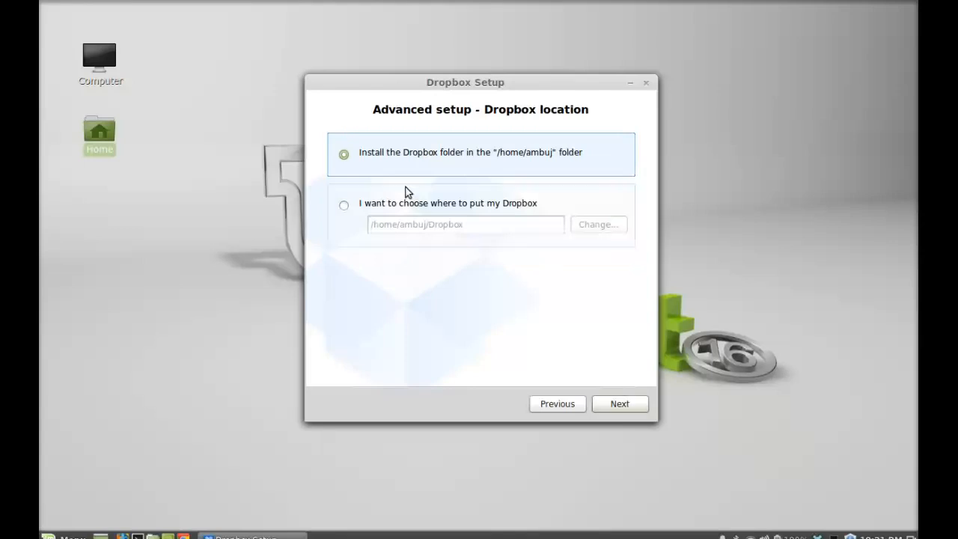
mouse_move(563, 172)
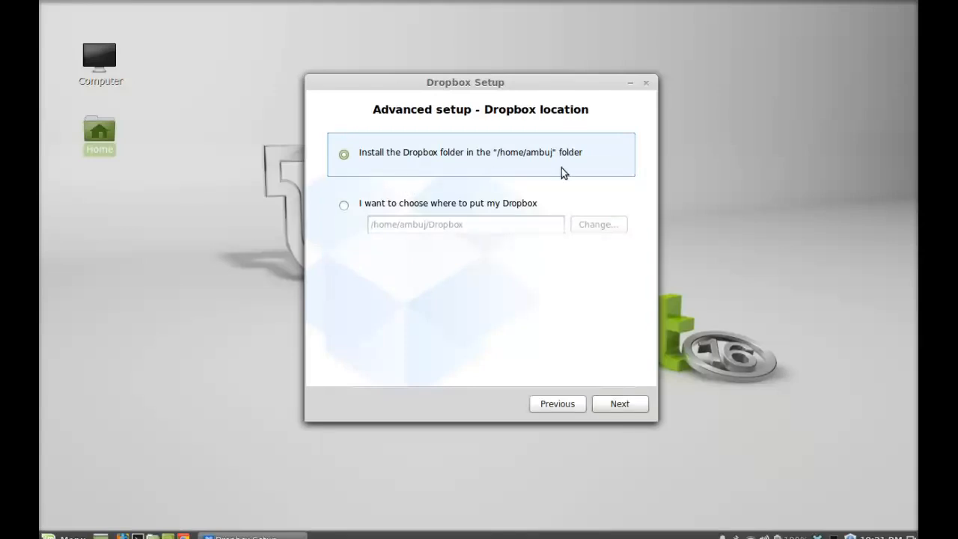
mouse_move(534, 168)
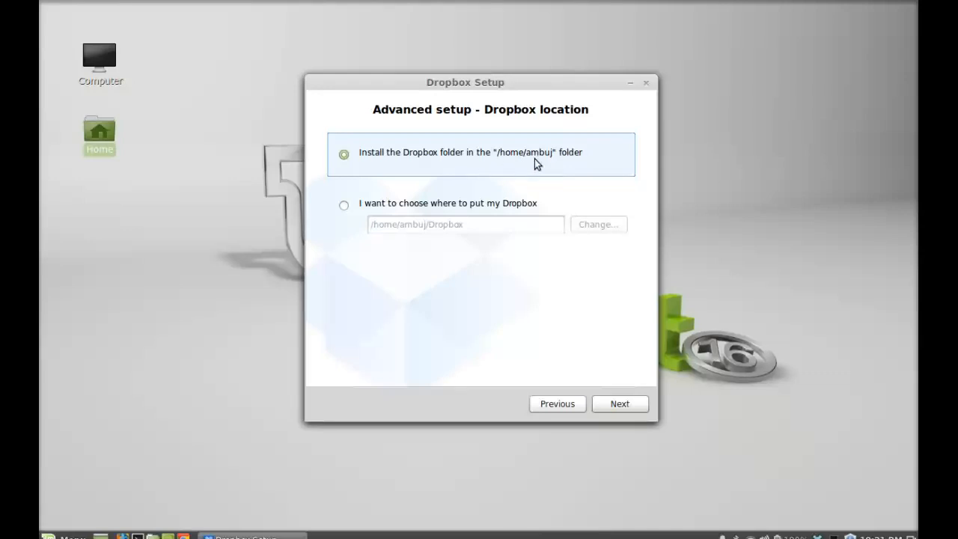
mouse_move(576, 159)
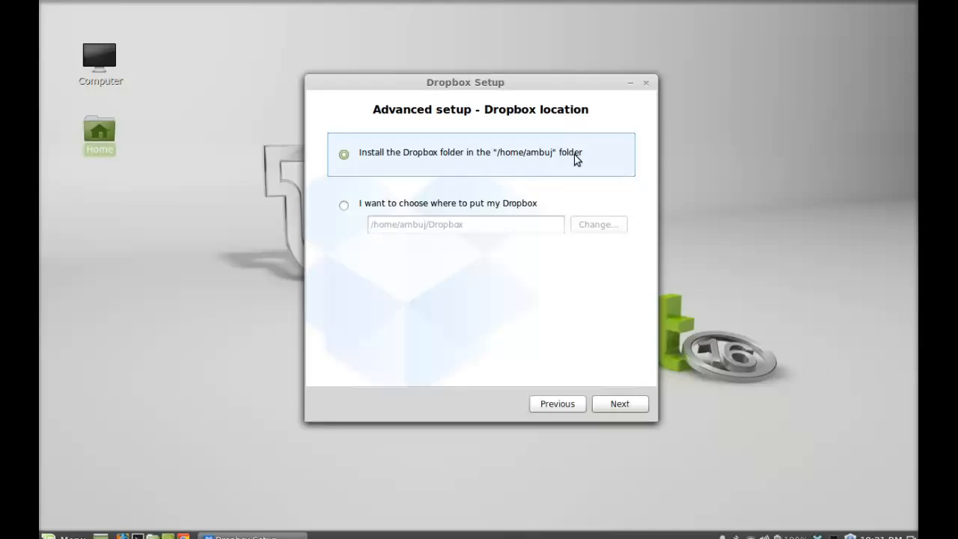
mouse_move(482, 243)
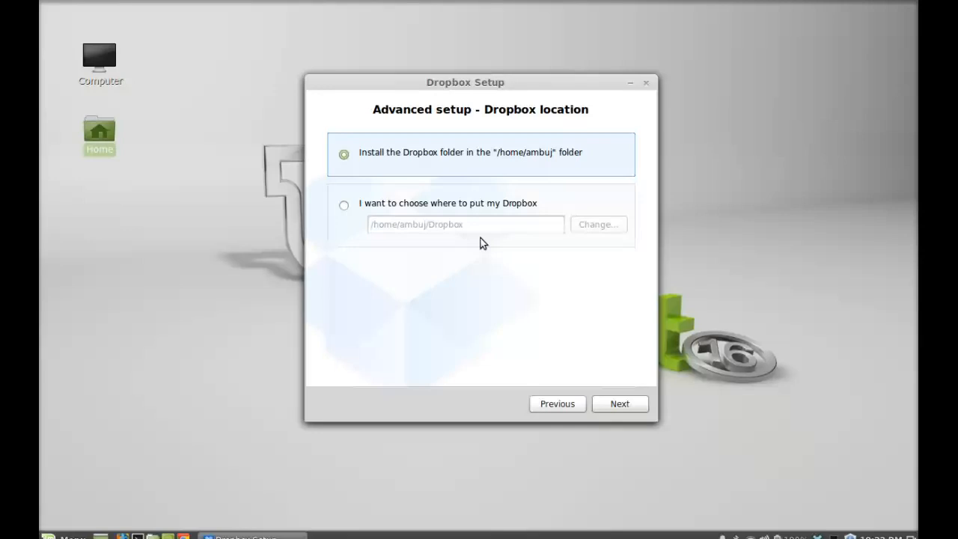
left_click(344, 205)
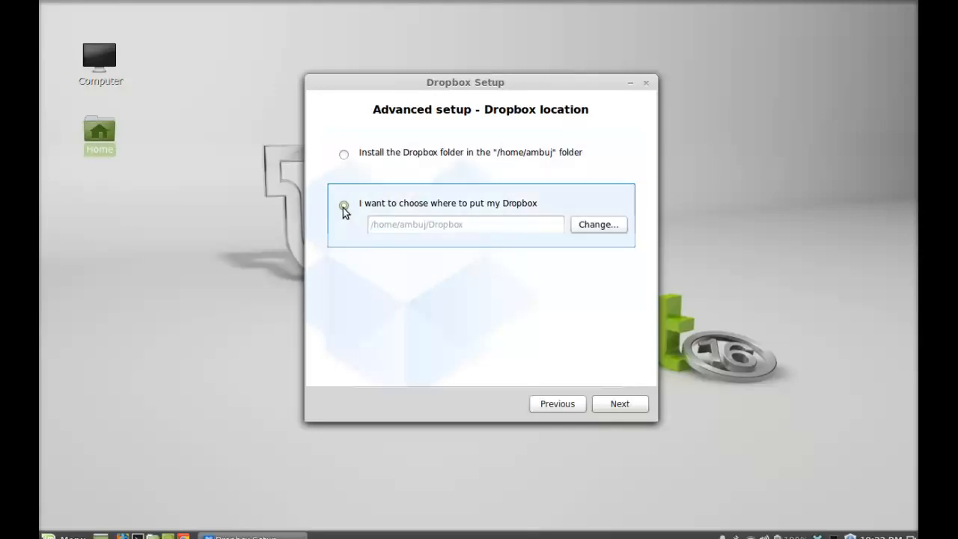
left_click(345, 207)
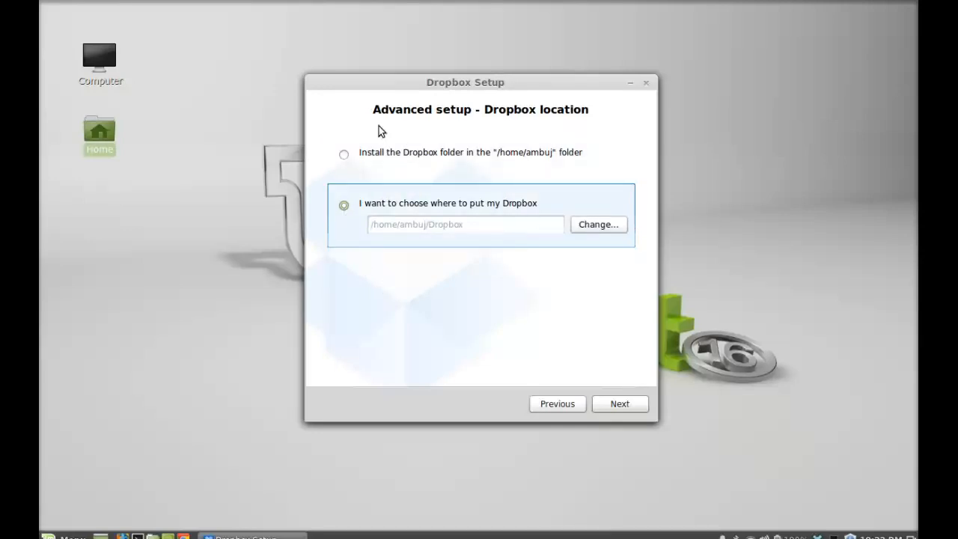
left_click(344, 154)
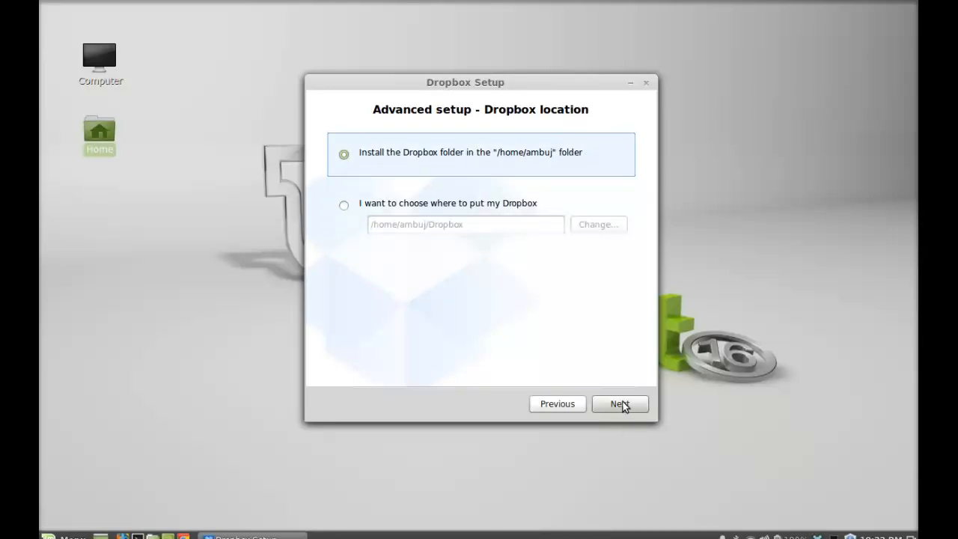
left_click(620, 404)
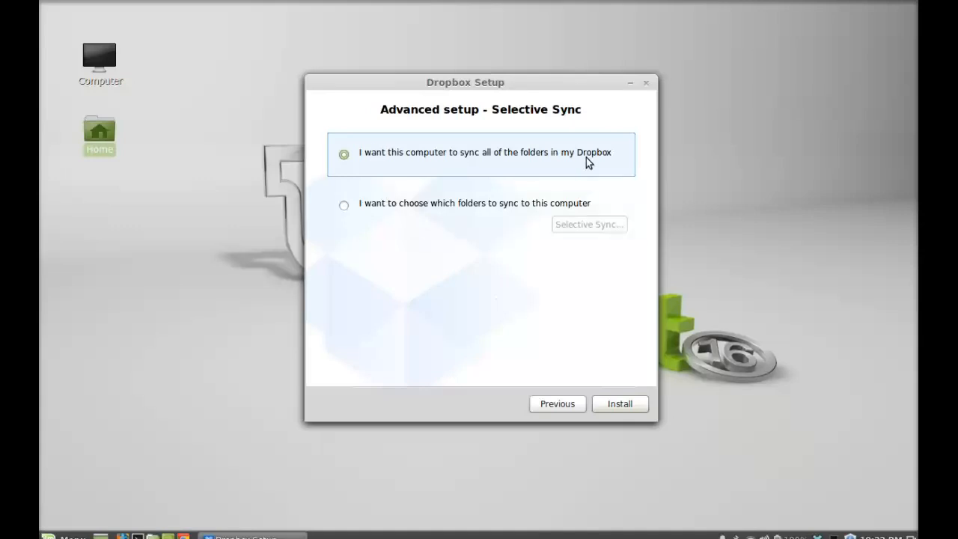
mouse_move(635, 186)
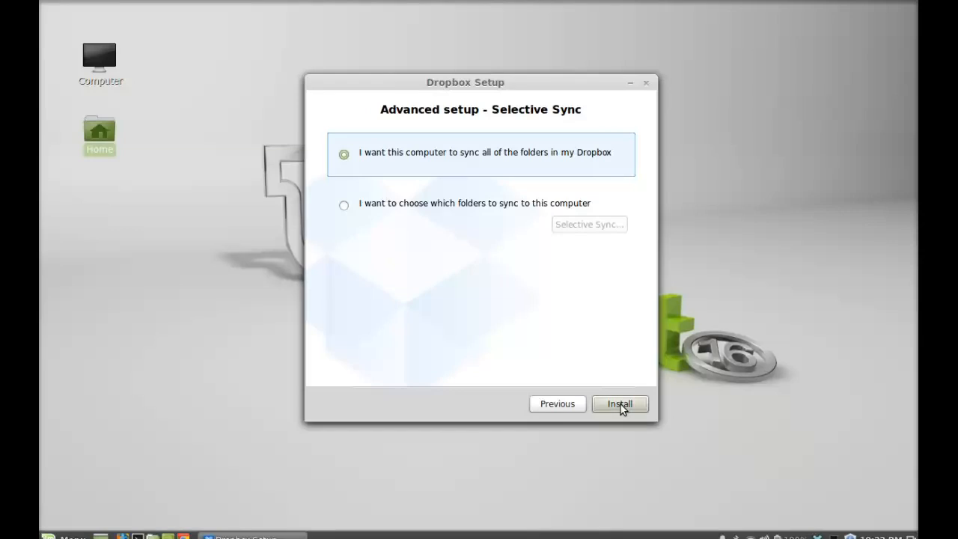
Install with all folders synced and finish setup with 'Open my Dropbox folder now' checked
left_click(620, 405)
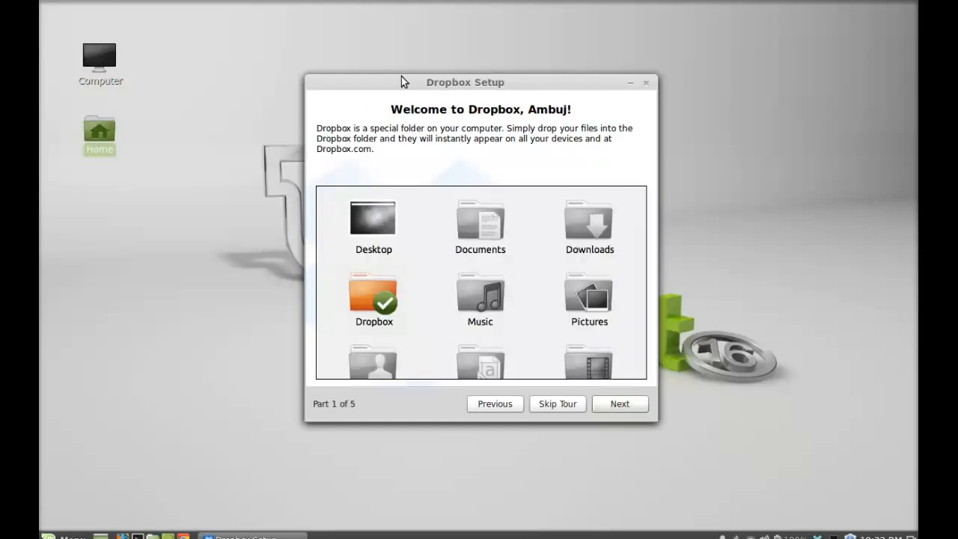
mouse_move(574, 165)
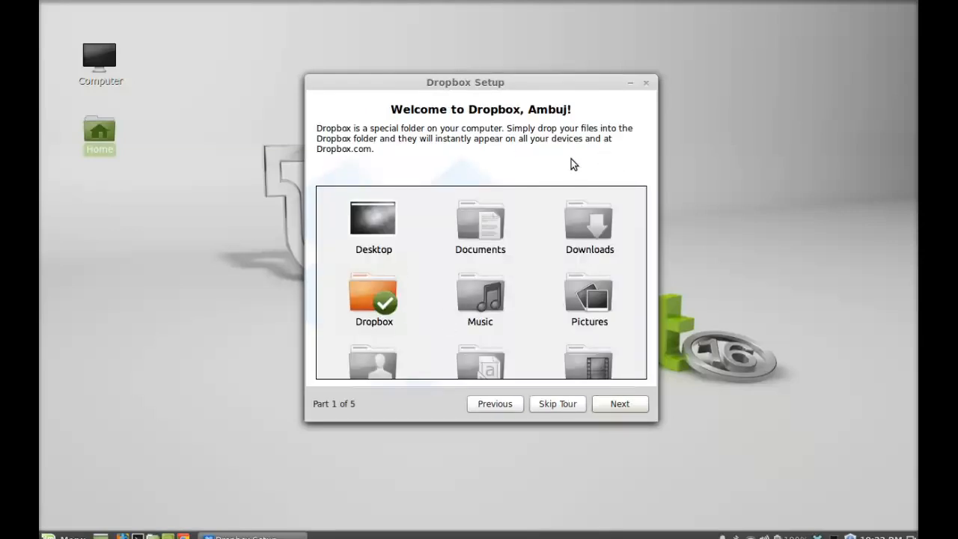
mouse_move(432, 363)
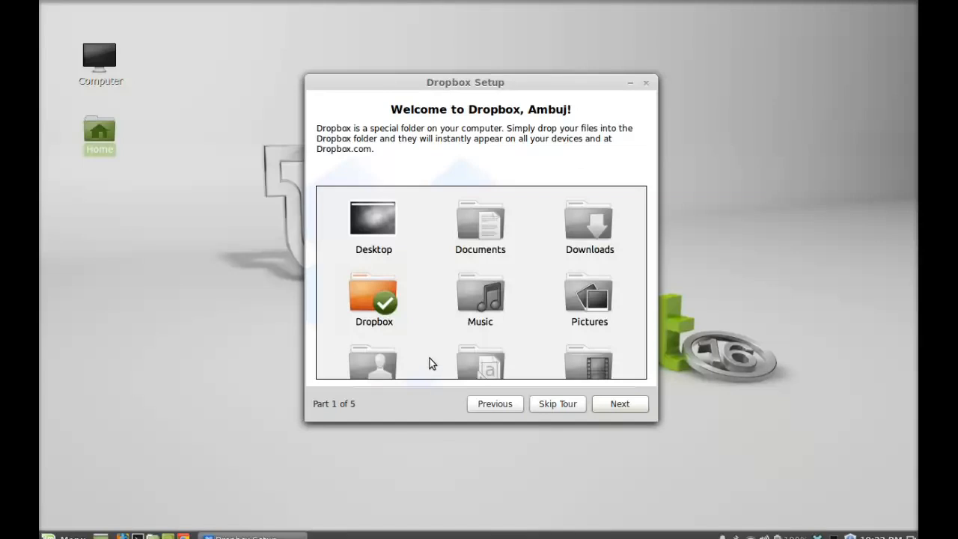
mouse_move(377, 283)
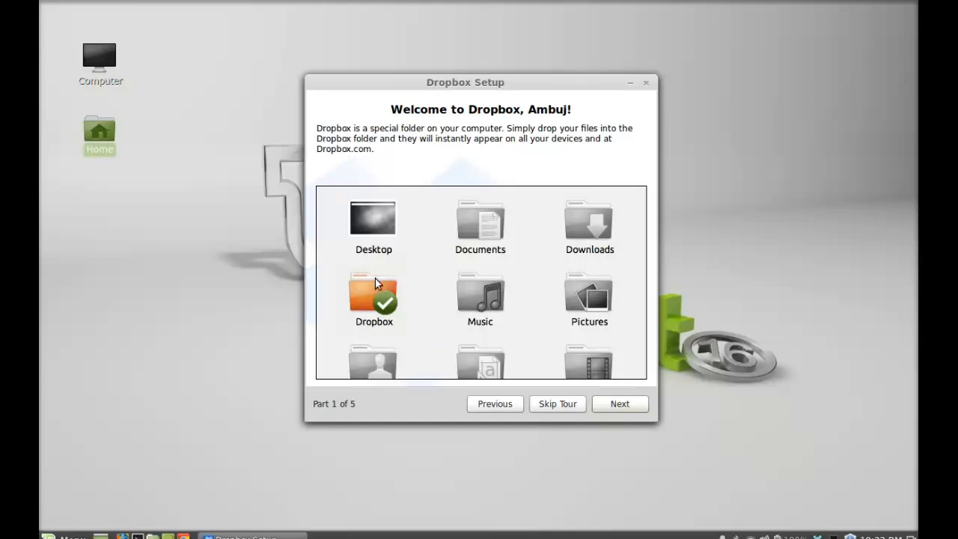
mouse_move(568, 175)
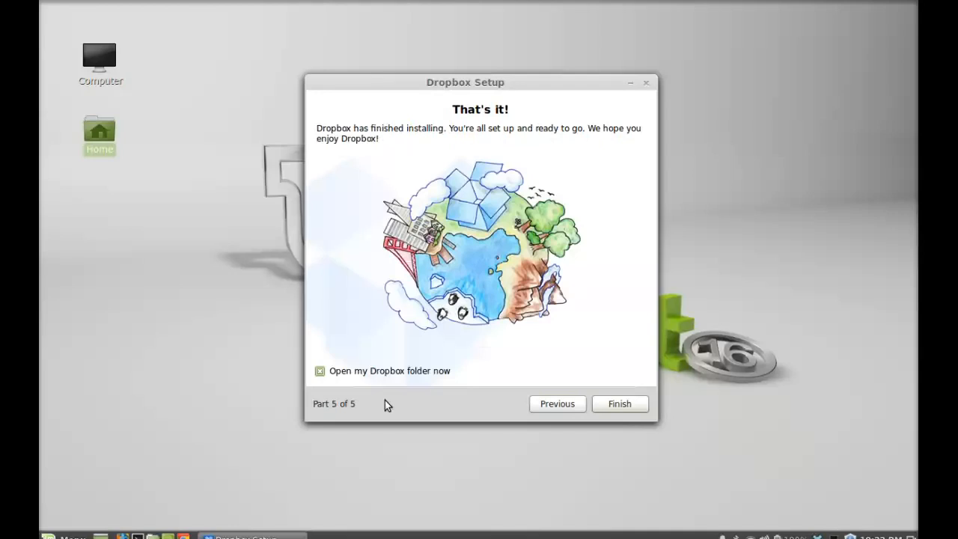
mouse_move(509, 129)
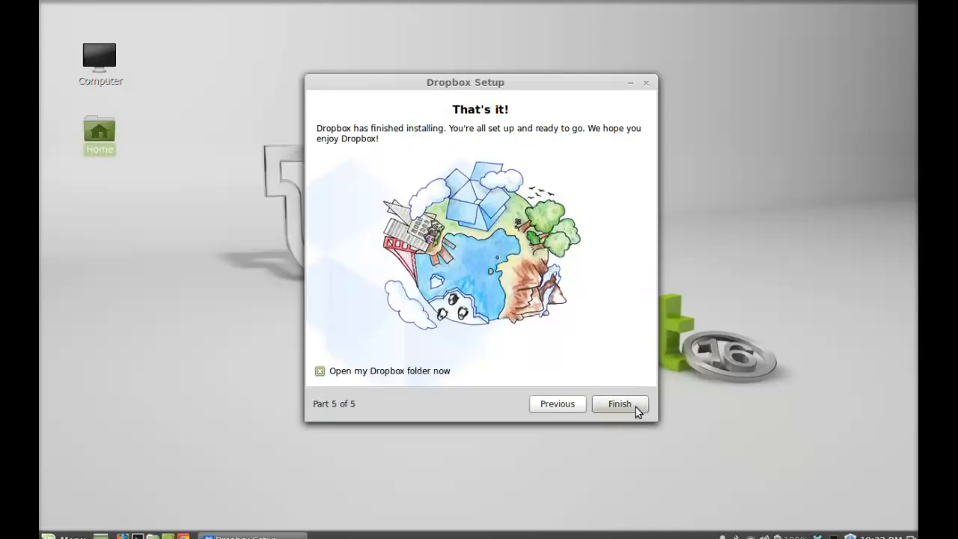
left_click(620, 404)
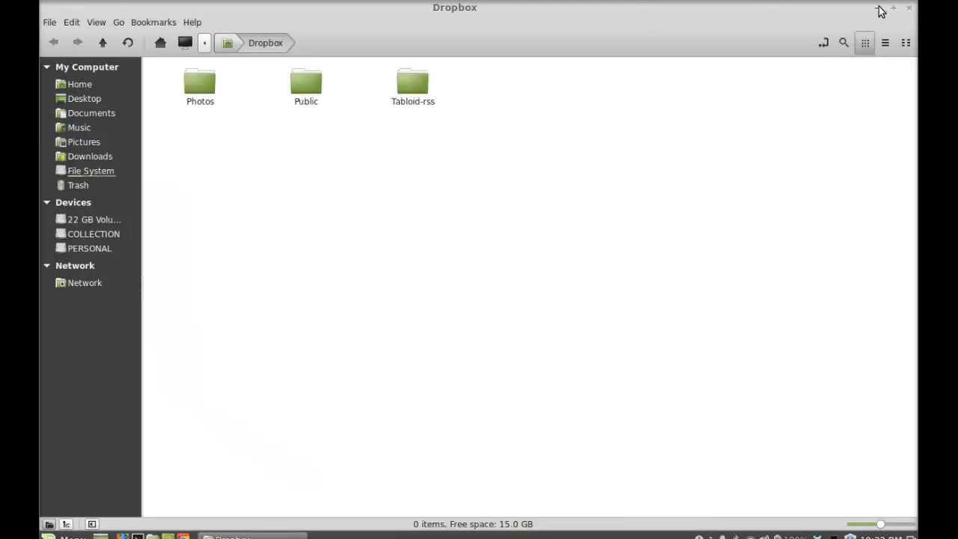
Close the Dropbox folder window showing Photos, Public and Tabloid-rss
left_click(893, 9)
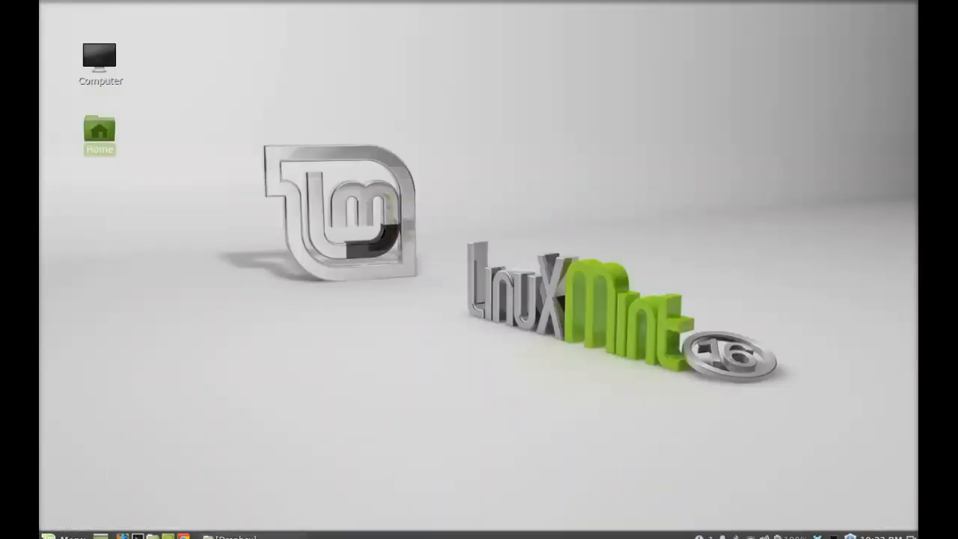
mouse_move(913, 9)
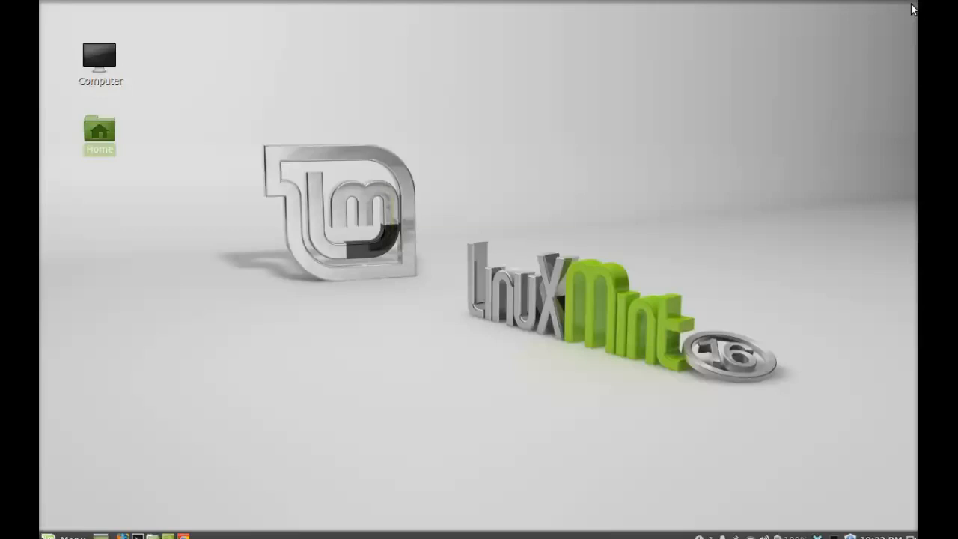
mouse_move(626, 121)
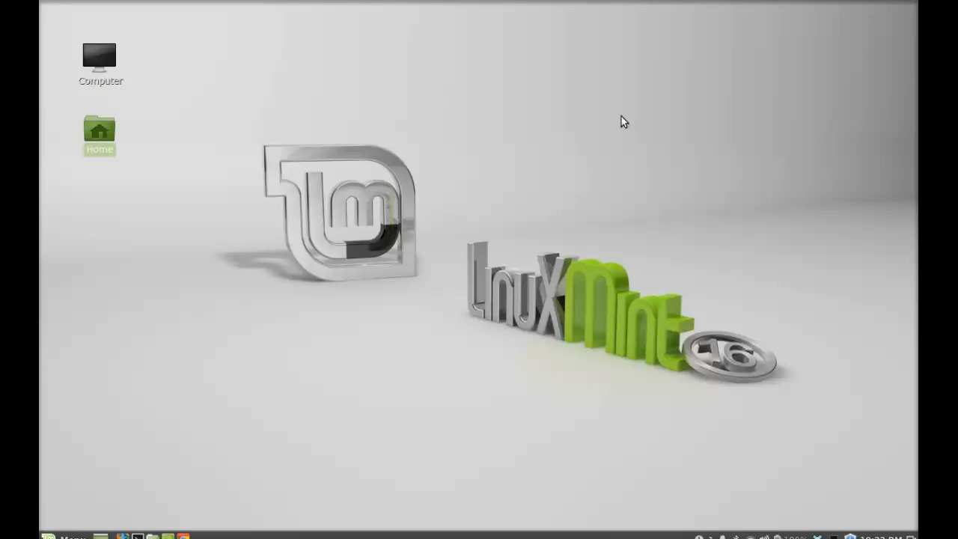